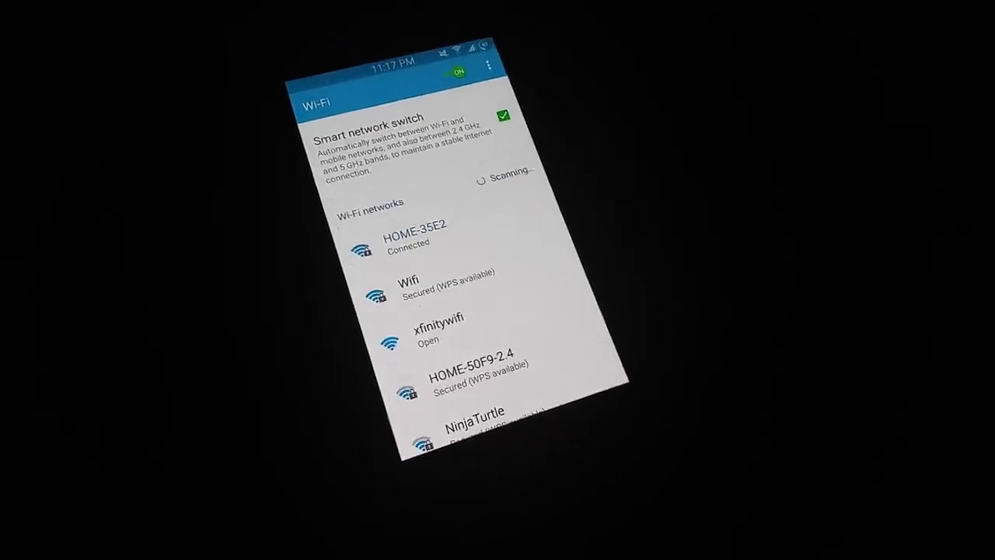
Step: Forget the connected HOME-35E2 network so the phone can join xfinitywifi
click(414, 234)
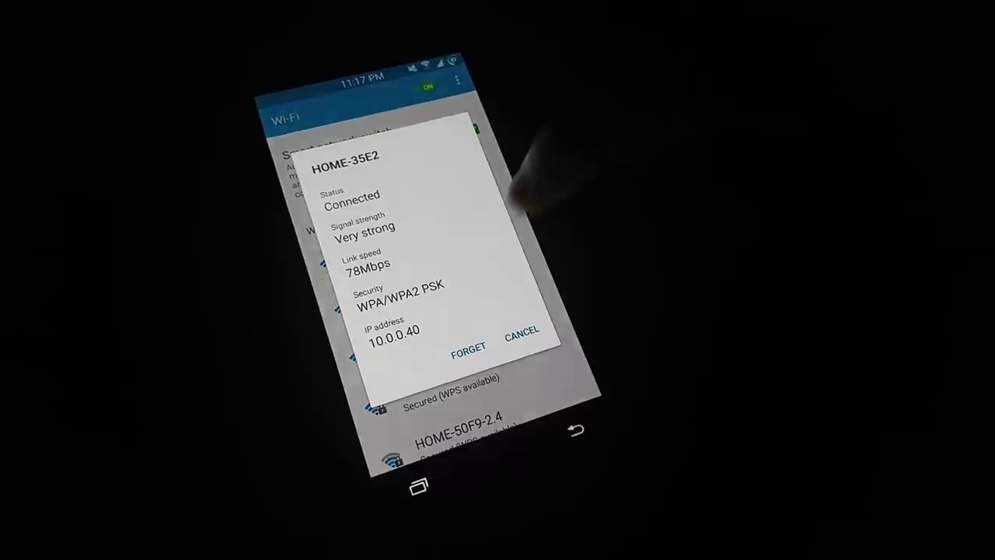
click(522, 329)
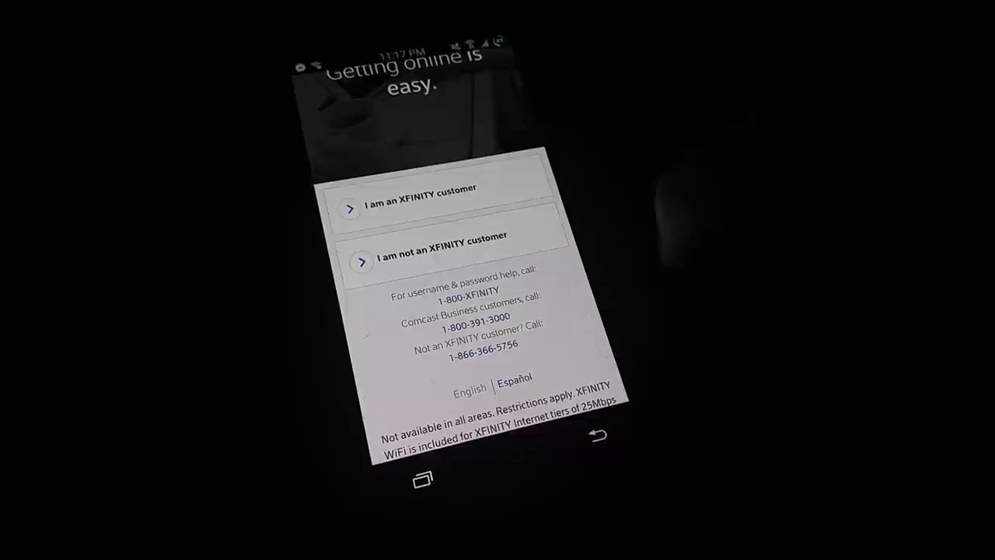
Step: As a non-customer, select the $0.00 Complimentary Hour Pass and try starting the session
click(438, 236)
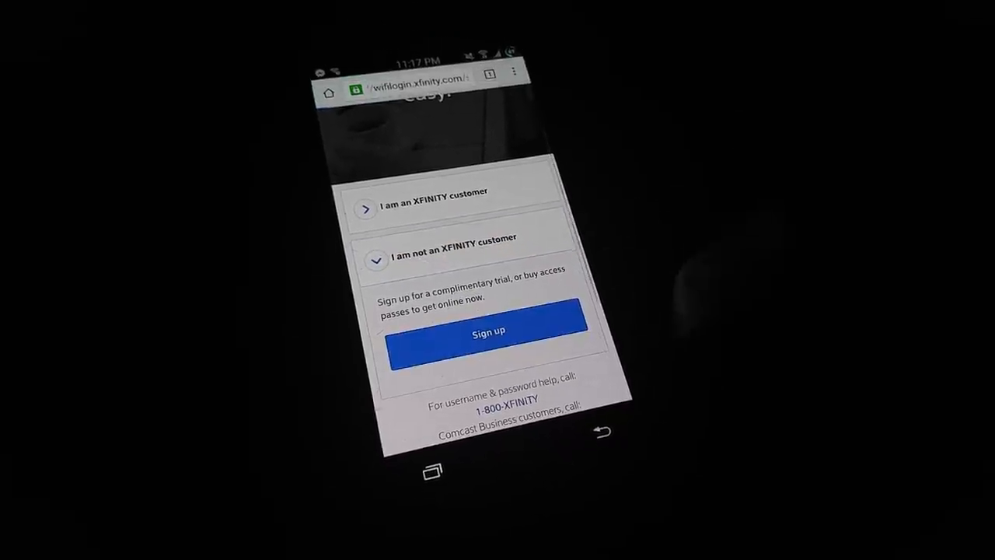
click(488, 332)
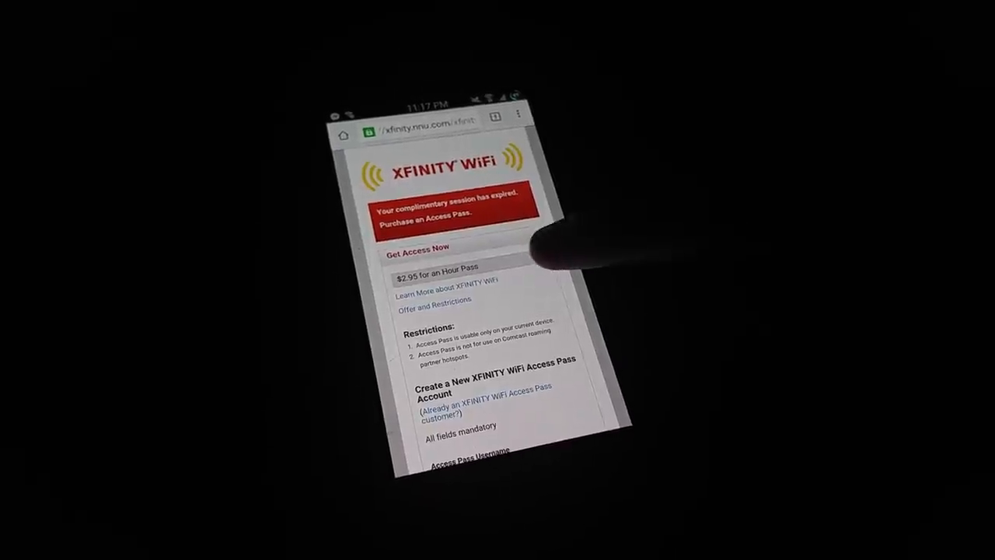
click(438, 267)
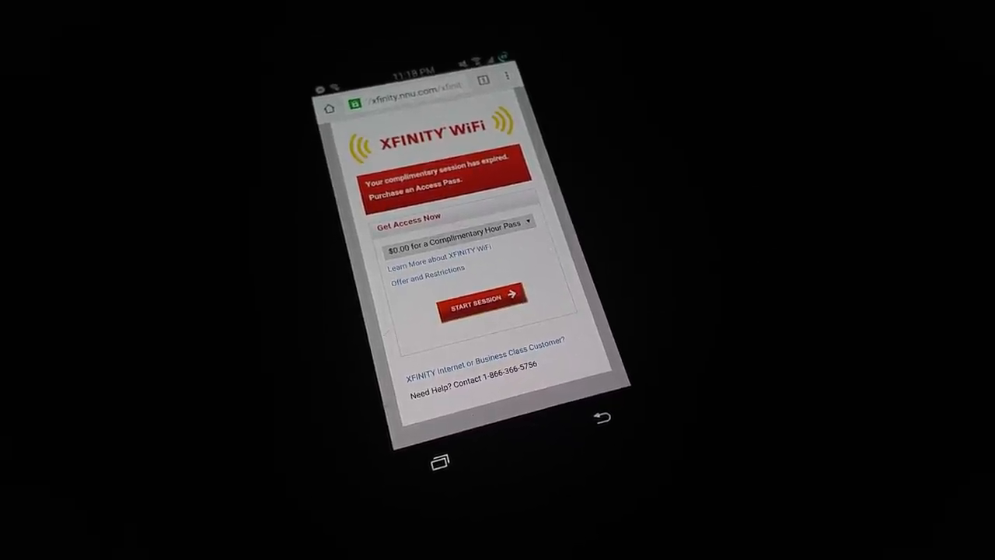
click(480, 302)
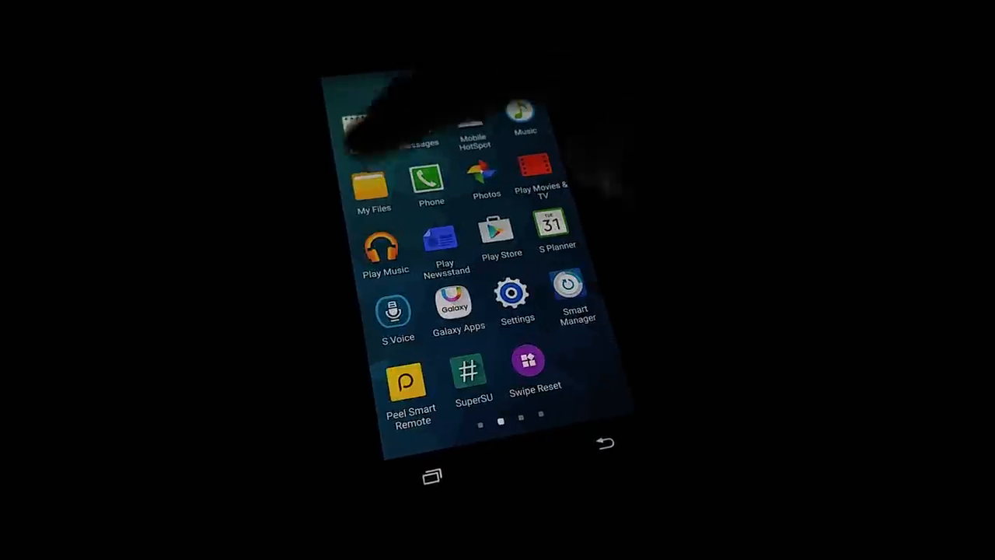
Step: Launch MacChanger and grant it superuser access in SuperSU
click(373, 185)
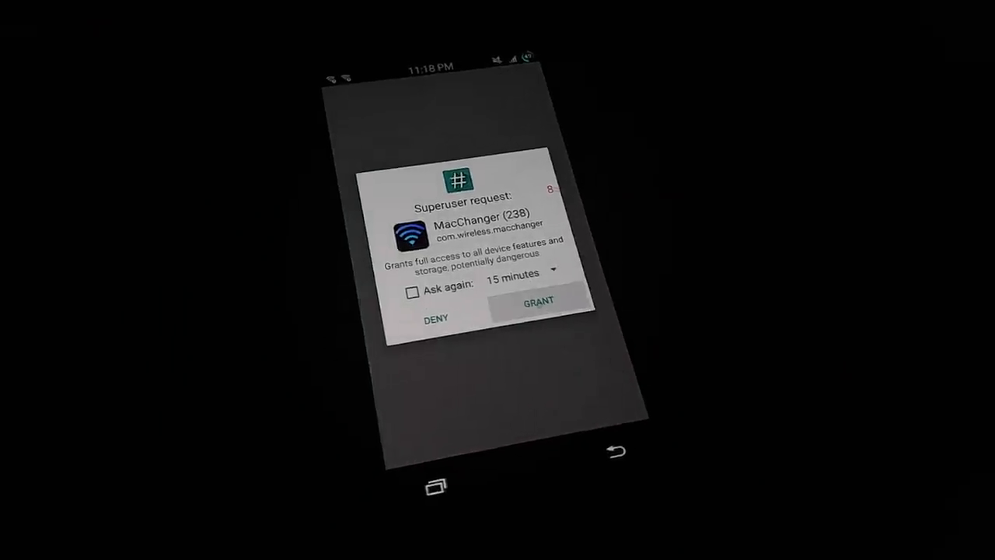
click(538, 302)
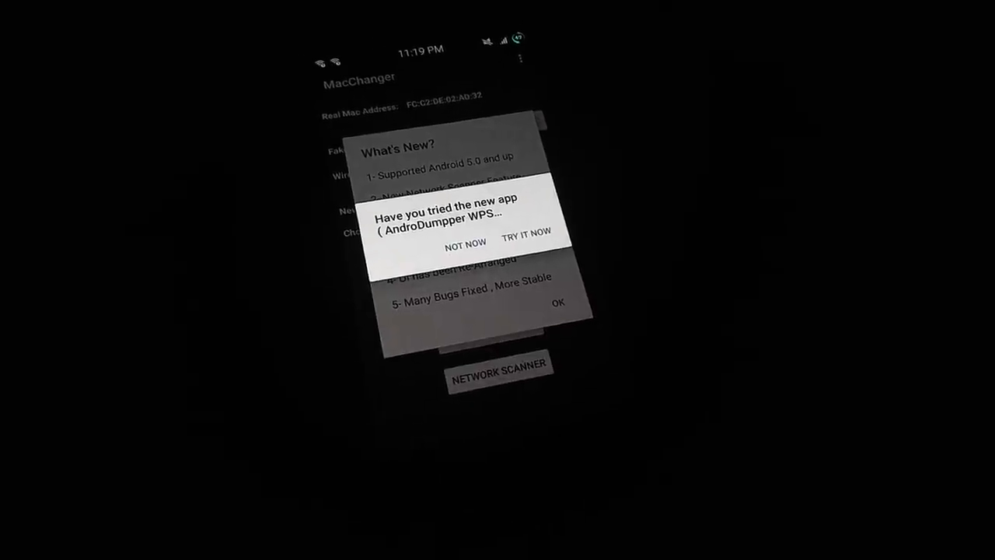
Step: Dismiss the AndroDumpper suggestion and generate a random new MAC address
click(465, 243)
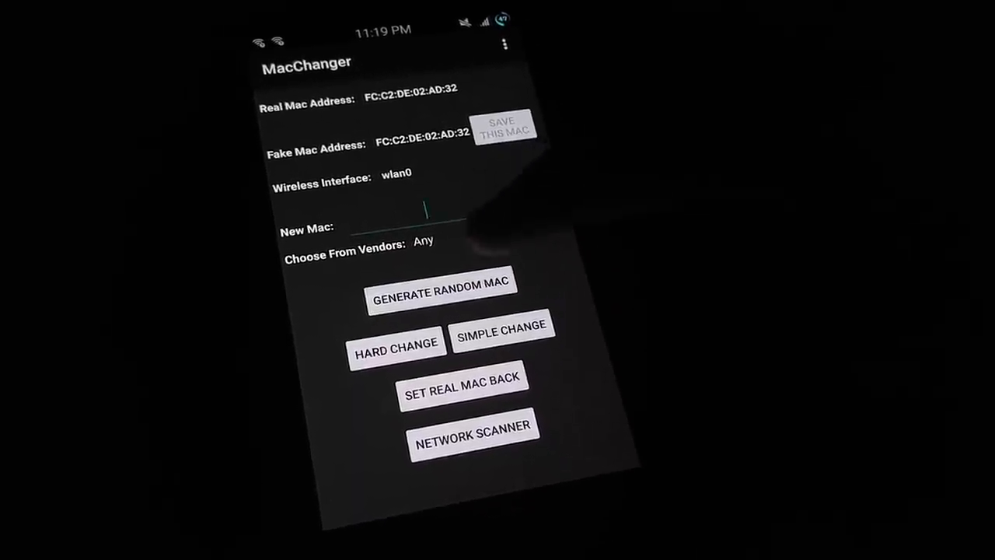
click(441, 283)
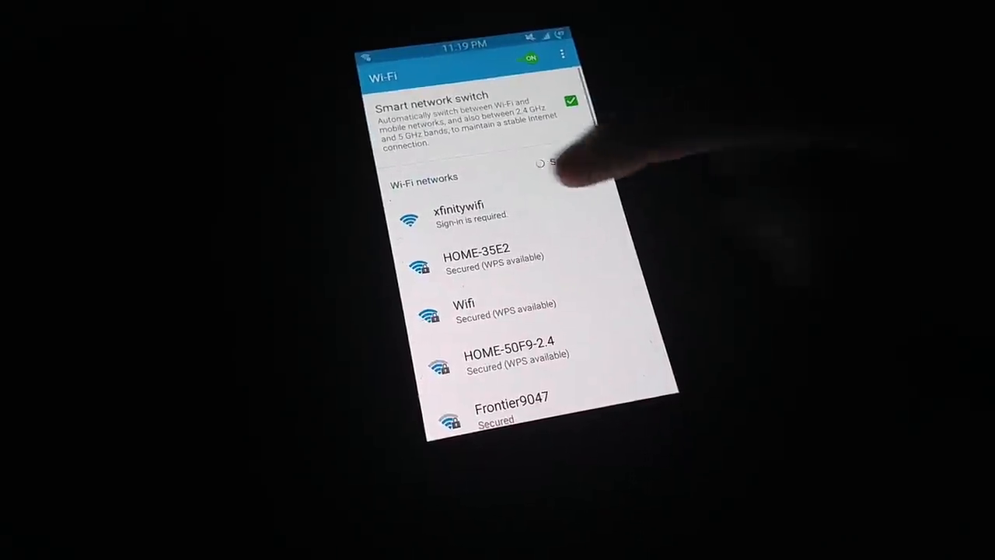
Step: Connect to the open xfinitywifi network from the Wi-Fi list
click(459, 210)
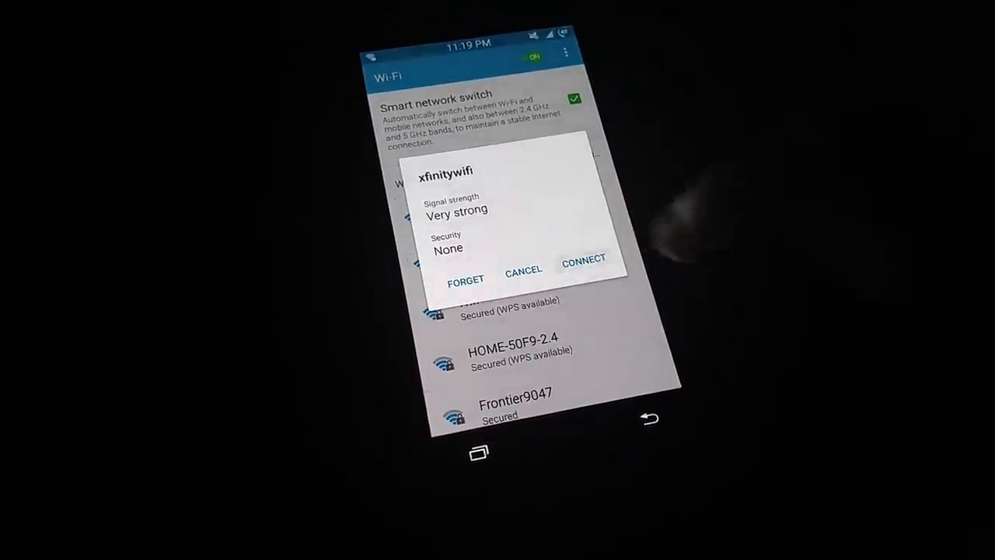
click(583, 258)
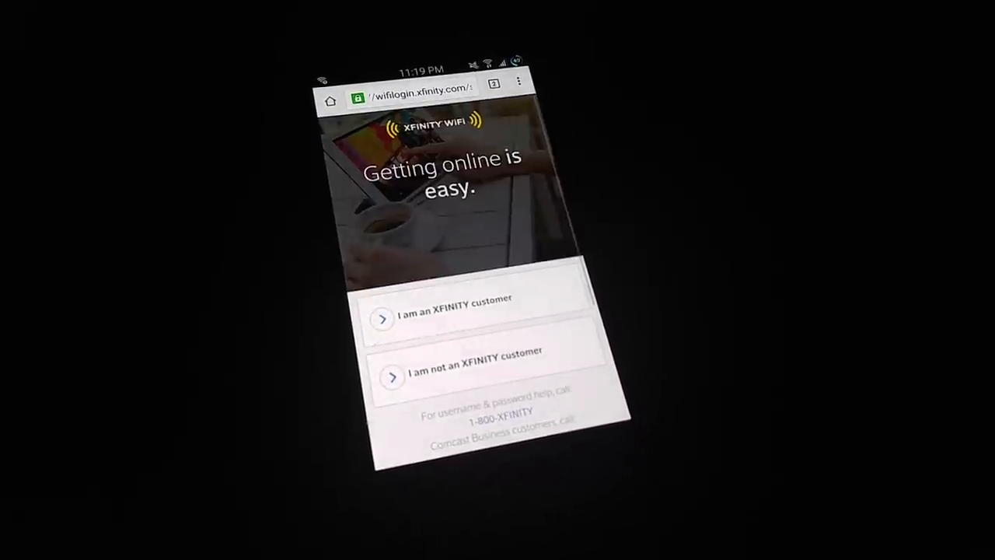
scroll(down, 3)
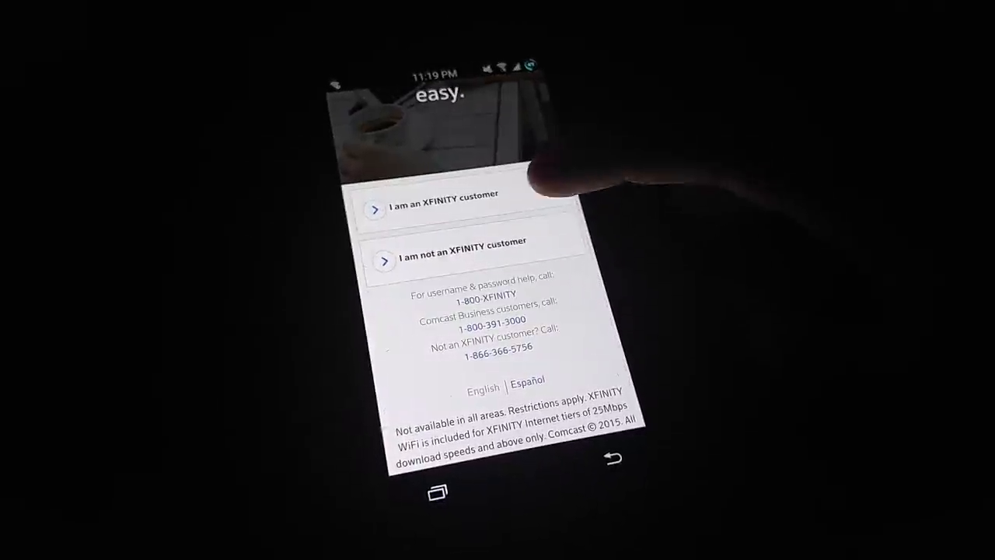
click(466, 248)
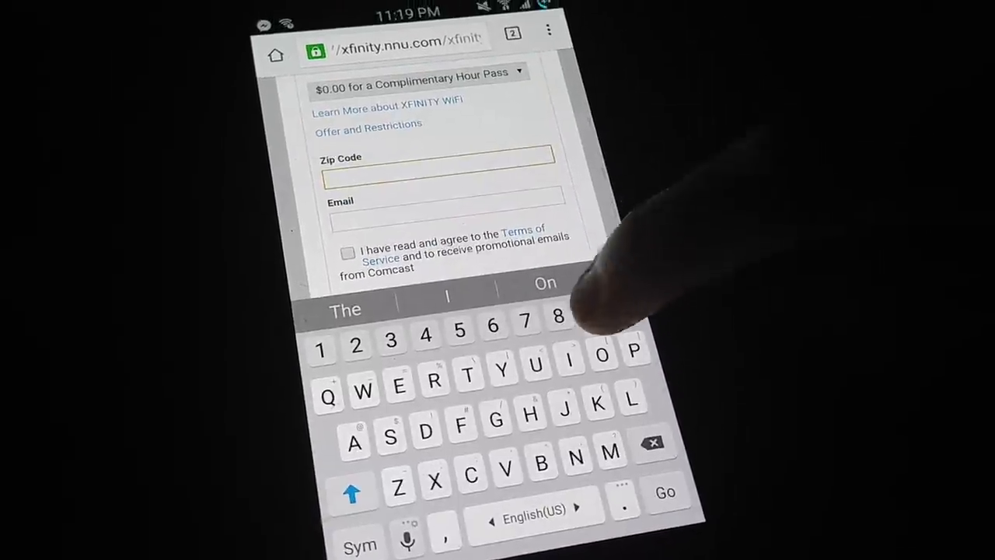
text(97030)
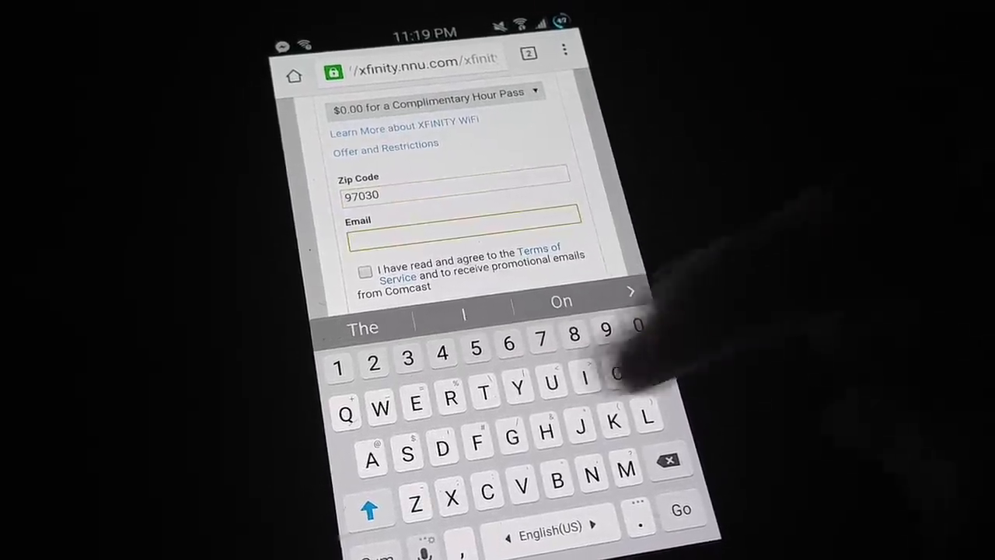
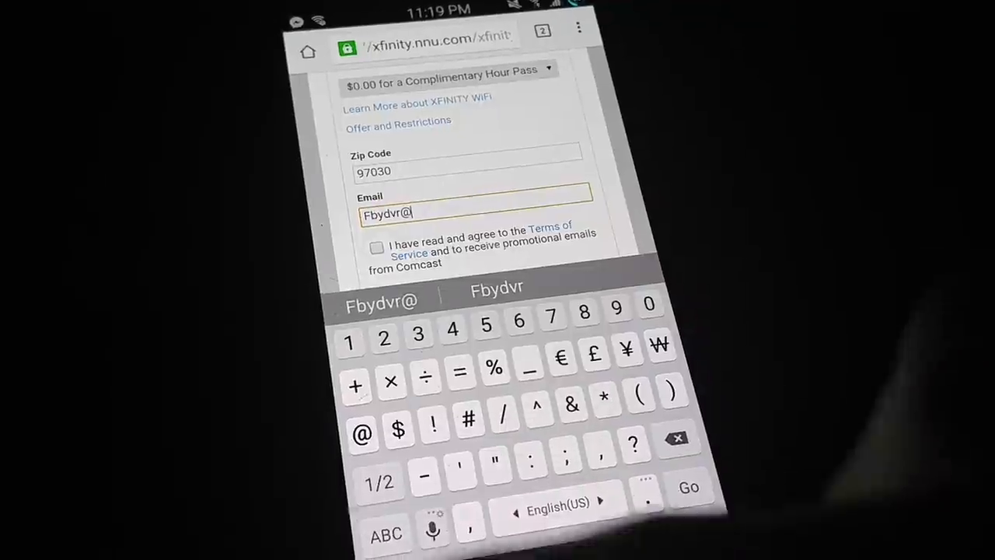
click(386, 535)
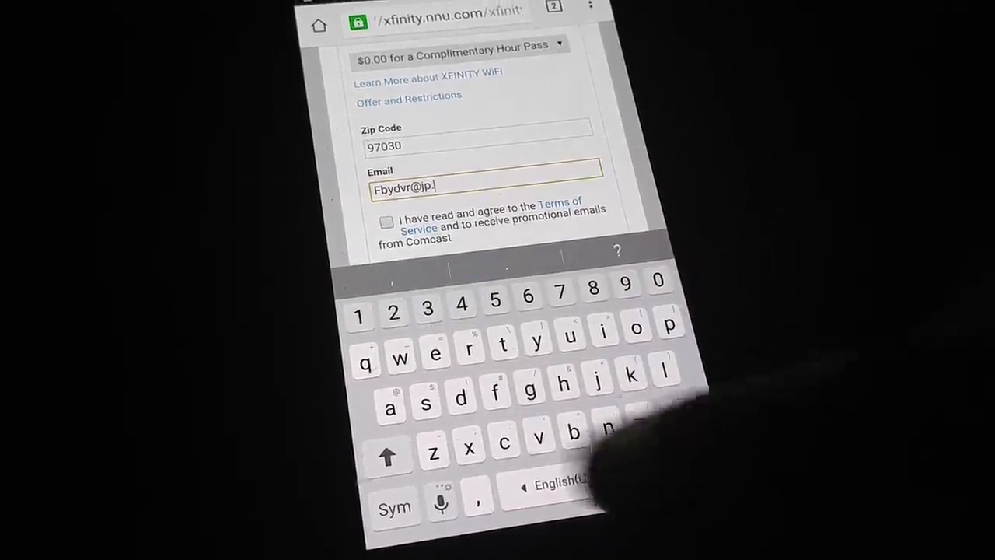
text(com)
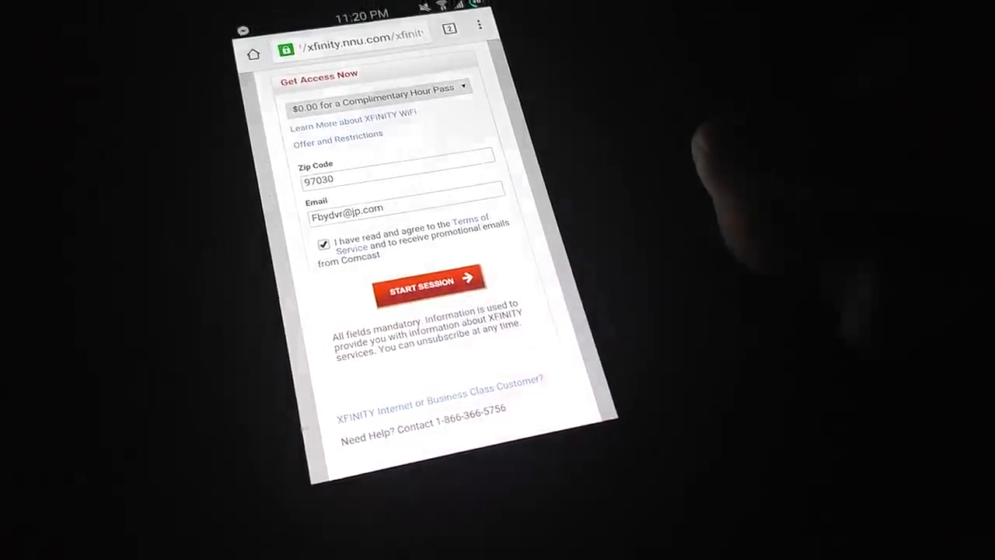
Step: Start the new complimentary hour session
click(429, 283)
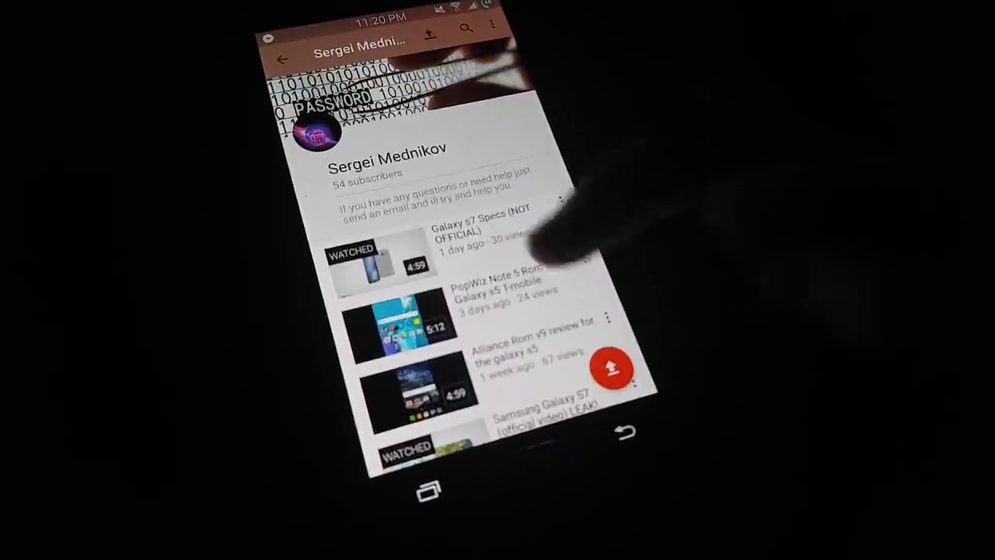
Step: Open a video from the YouTube channel's list so its player loads
click(389, 268)
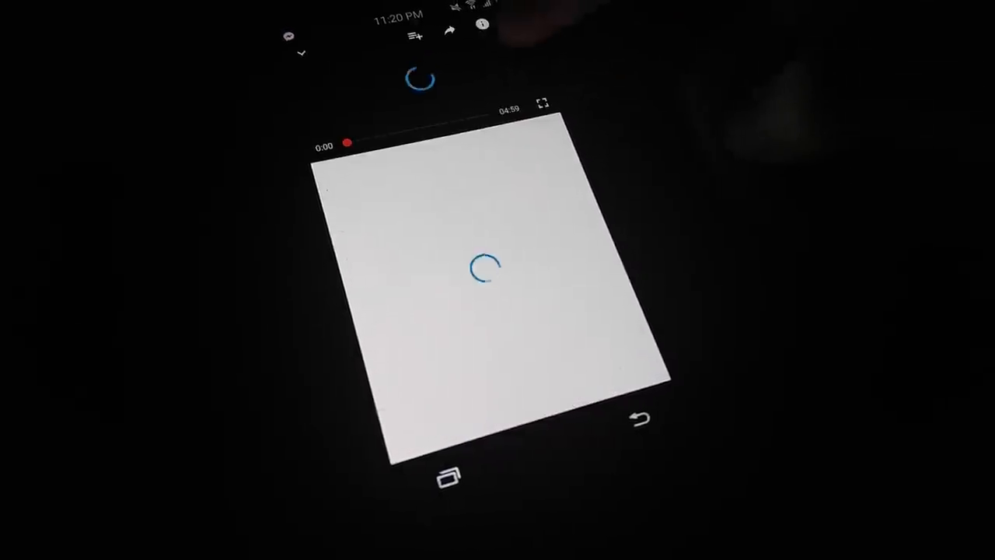